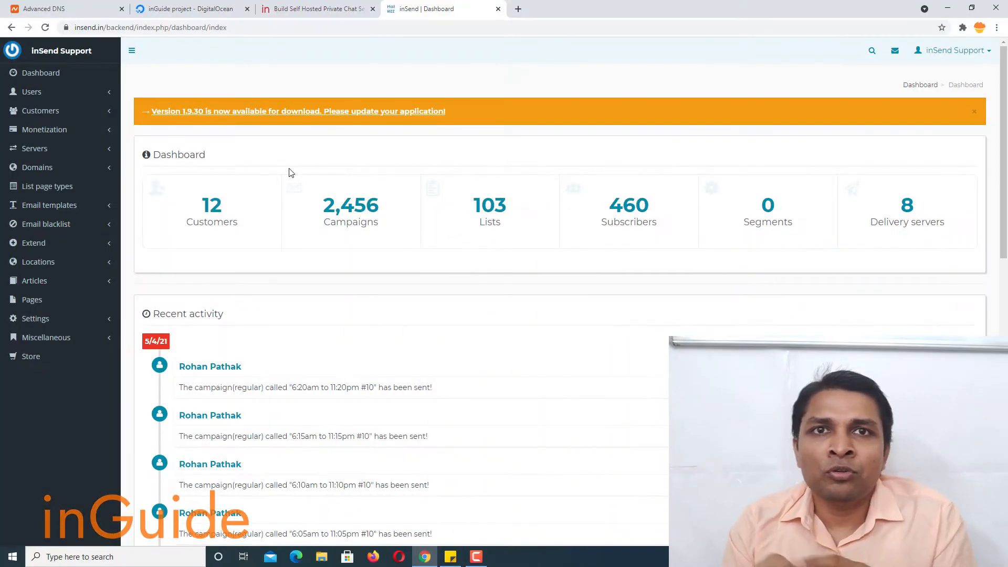
mouse_move(207, 80)
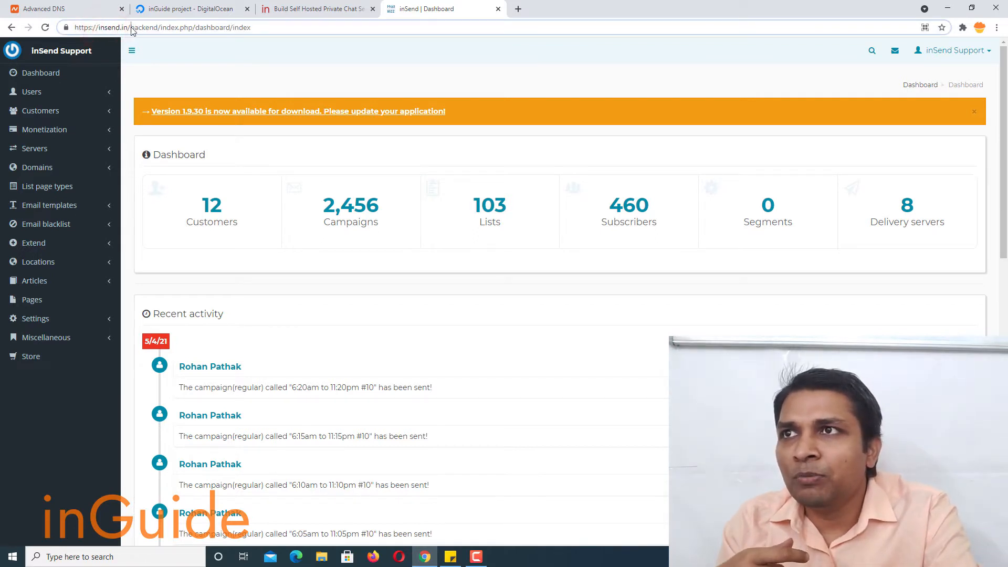
Navigate from the backend home to the Common settings page under Settings.
click(160, 27)
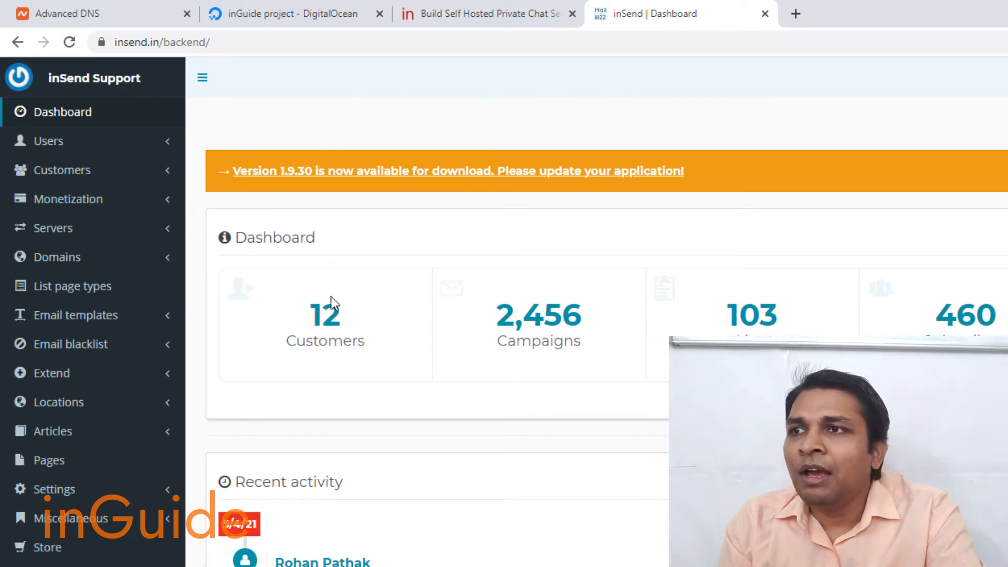
click(54, 489)
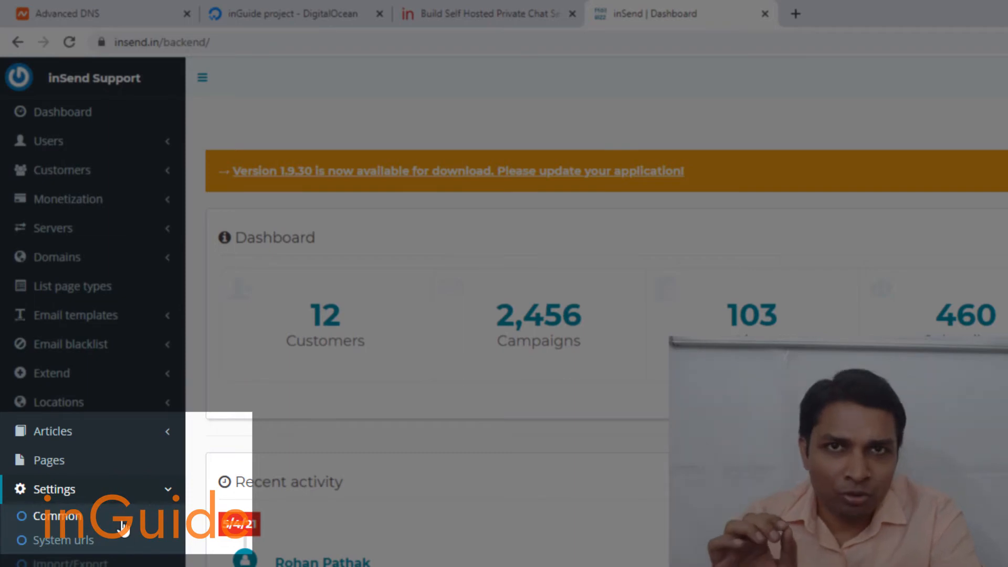
click(58, 515)
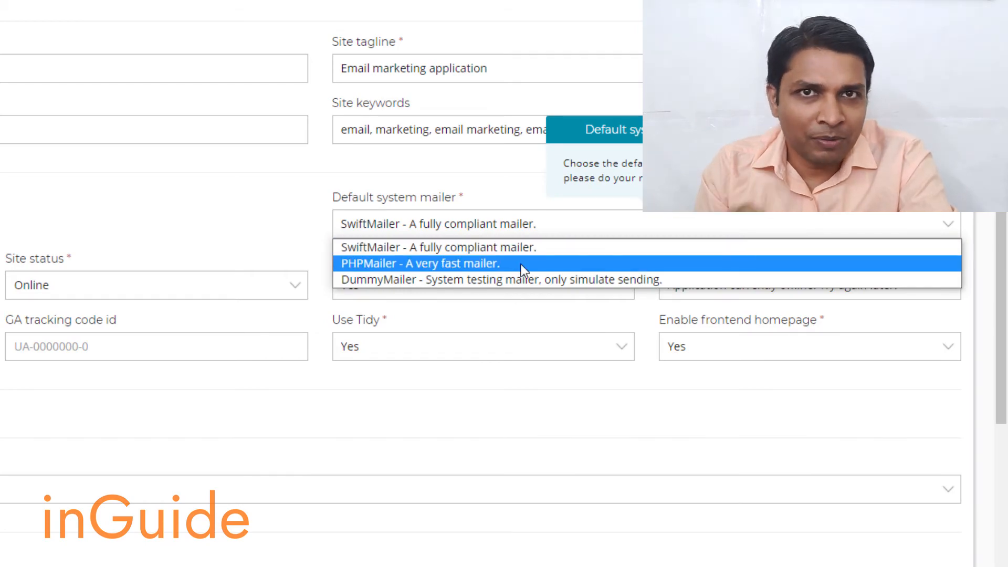
Save the common settings with PHPMailer as default system mailer, confirmed by a success message.
click(418, 263)
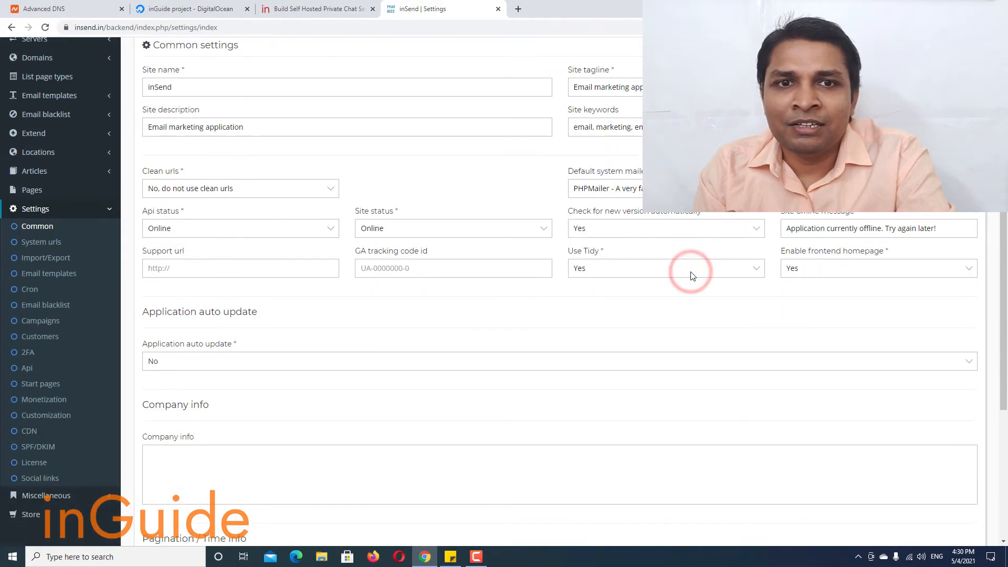
click(939, 476)
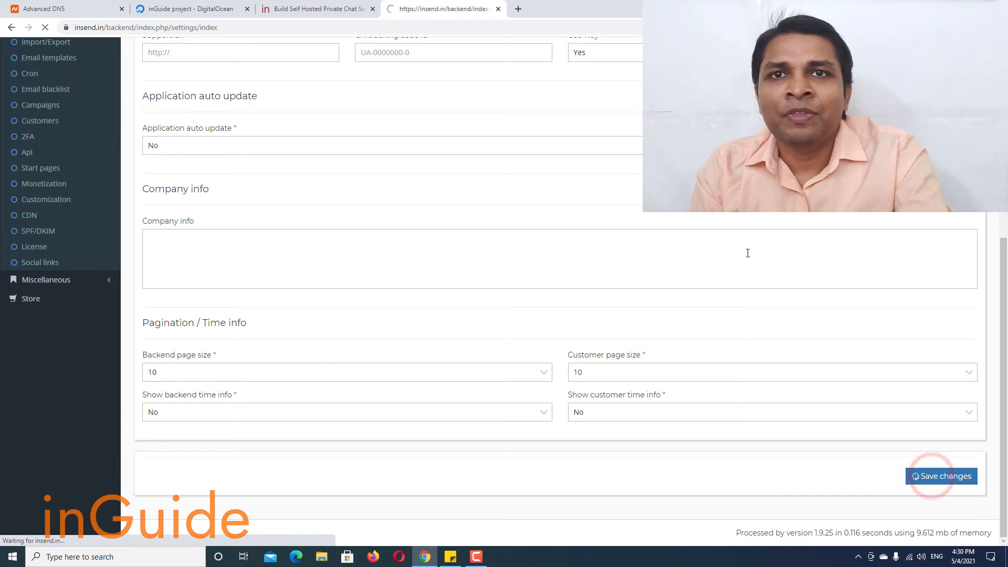
click(940, 476)
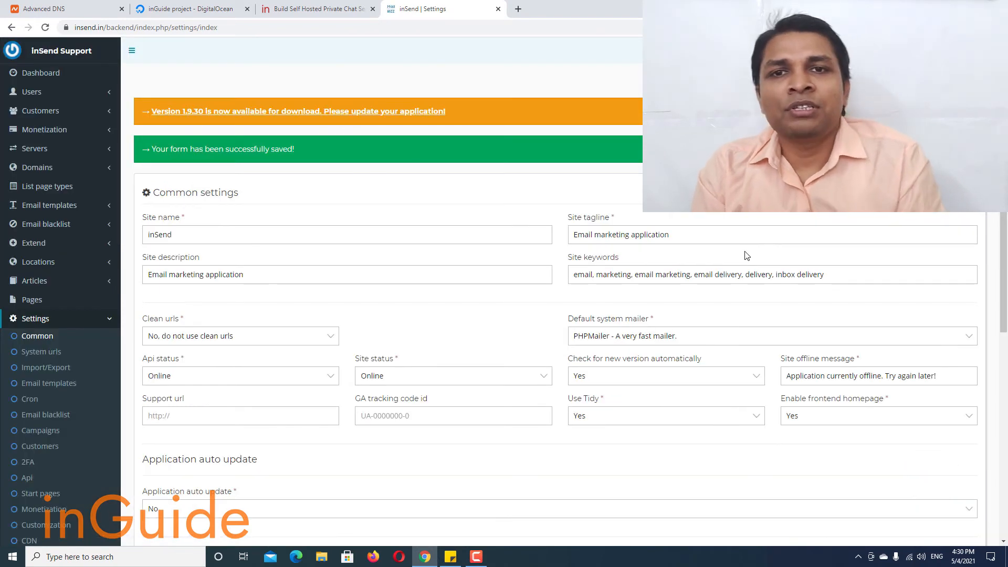
scroll(down, 3)
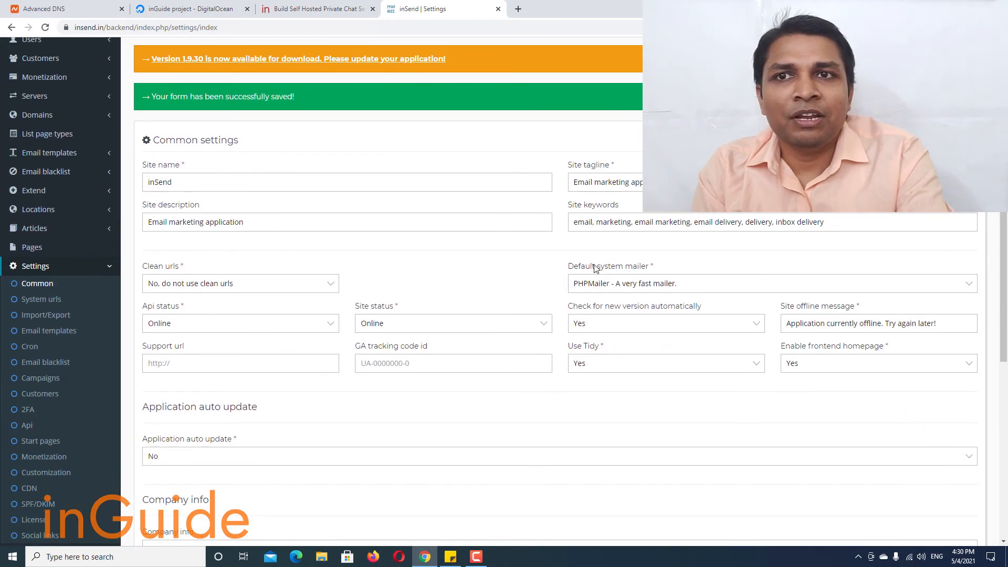